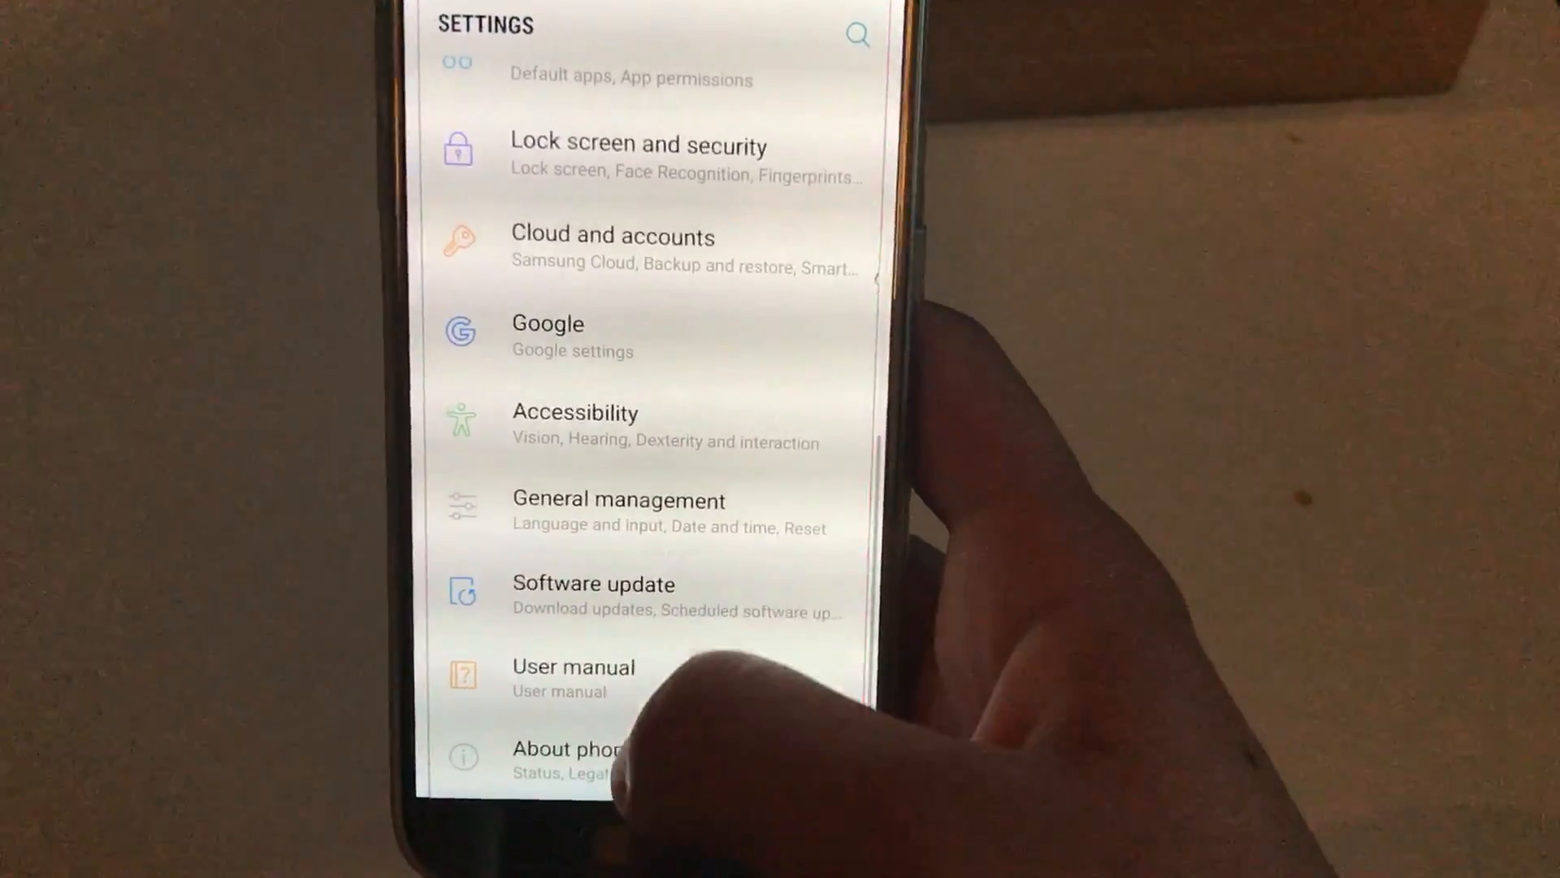
Open About phone to view the Galaxy S8 device name and model number.
click(572, 759)
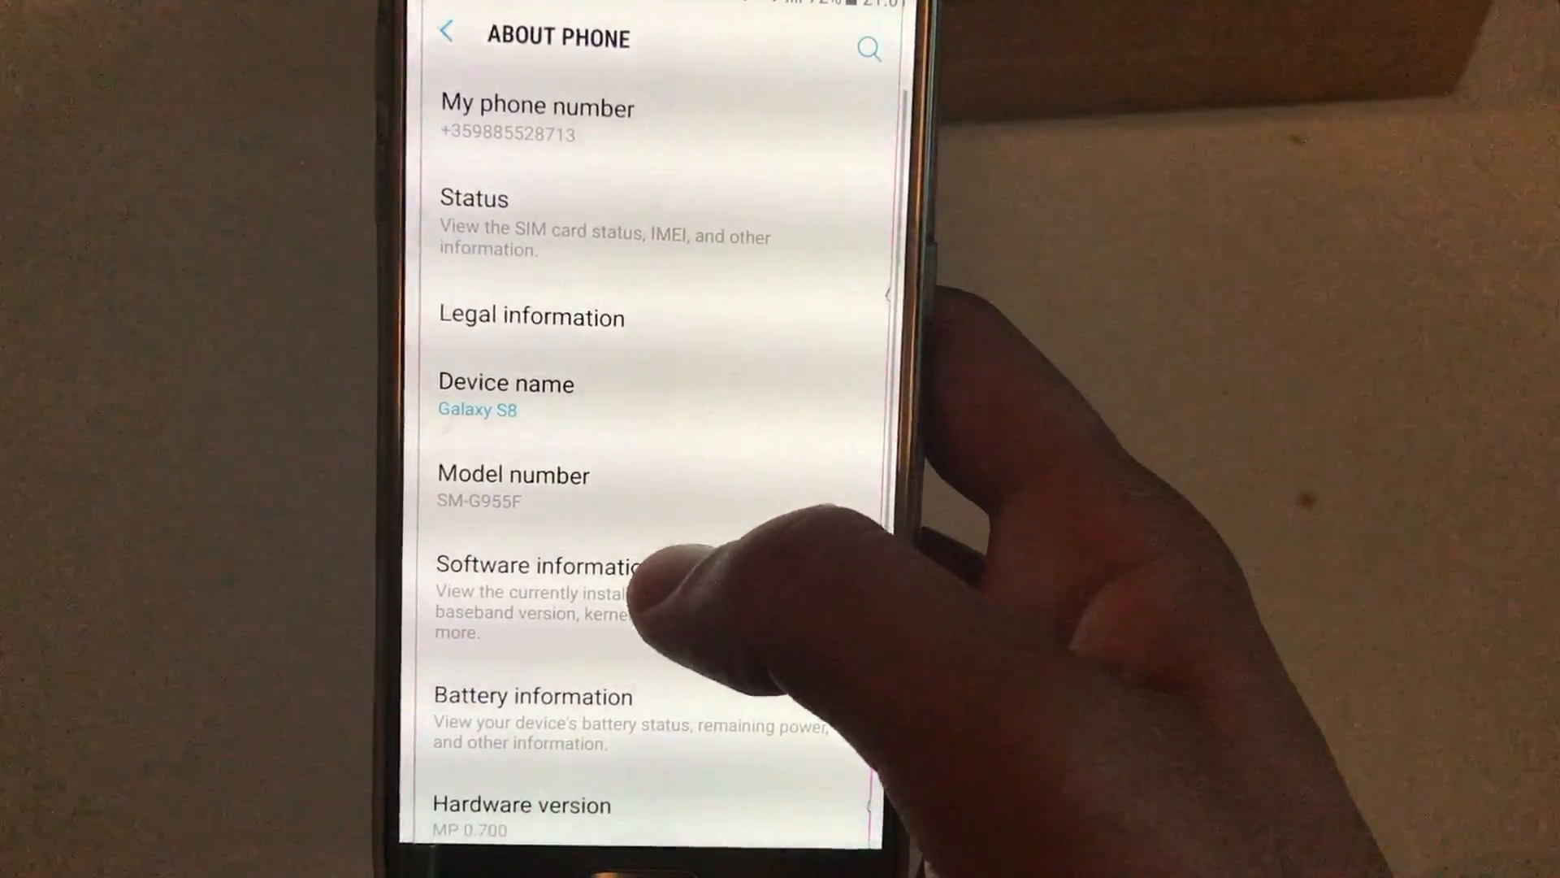